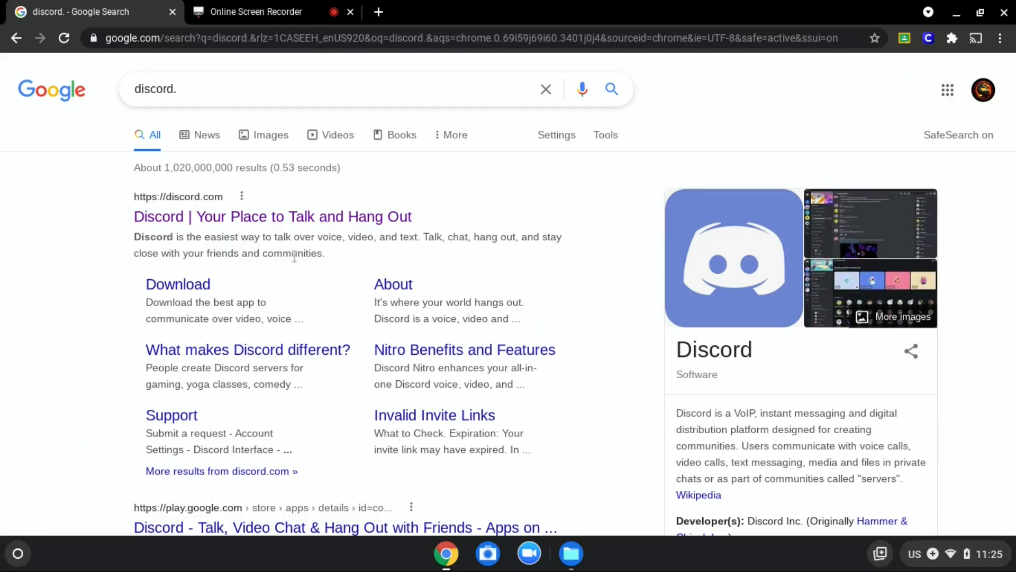
Bring up the Chrome window holding the Google homepage and Read&Write tabs.
click(272, 216)
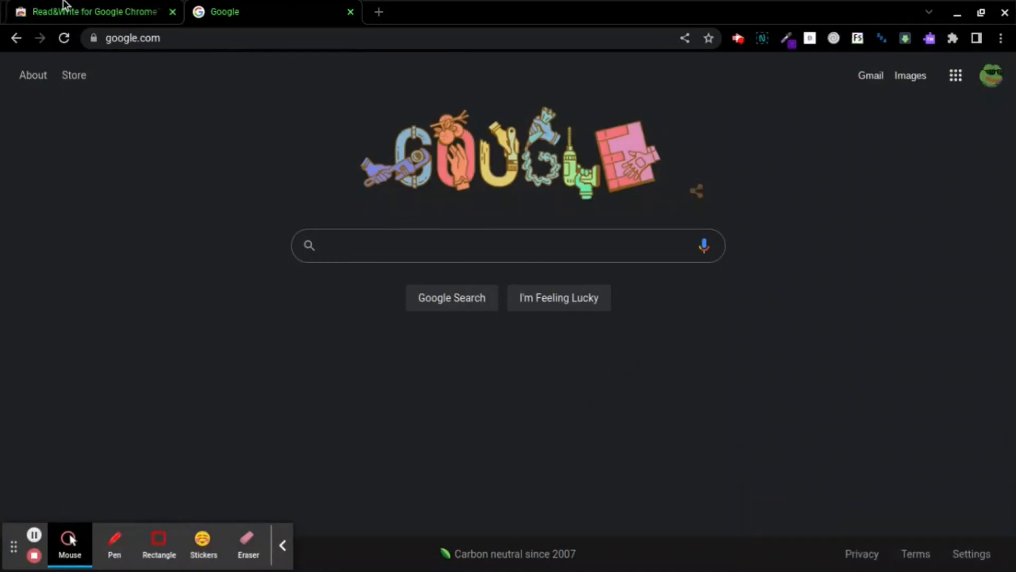
click(90, 12)
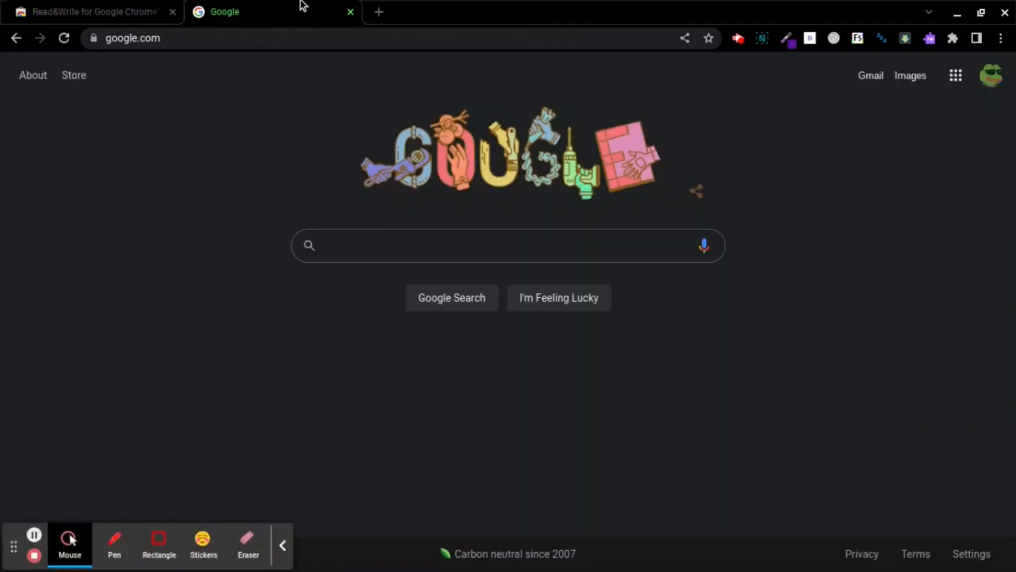
mouse_move(930, 96)
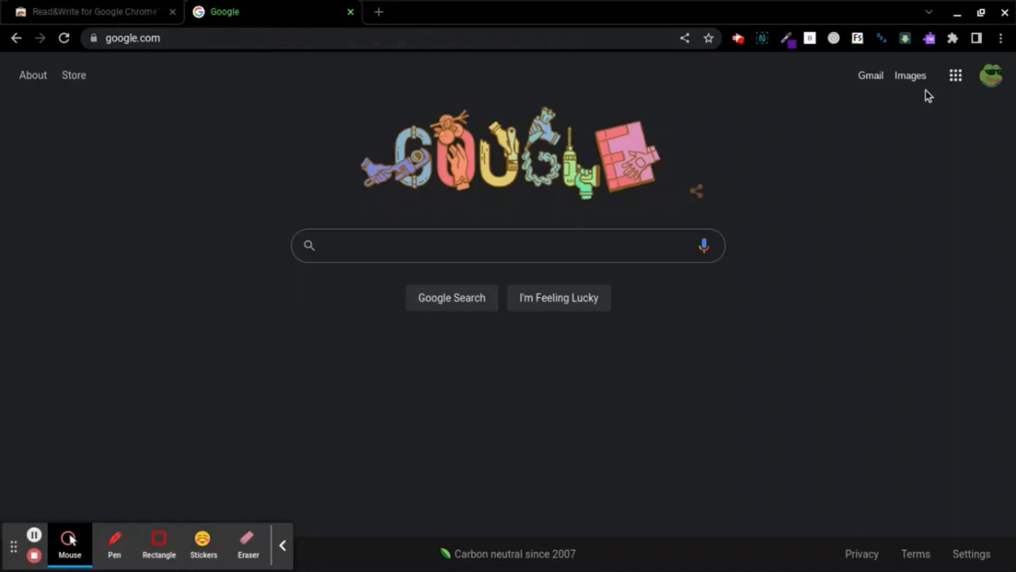
Launch Sign in with Microsoft from the Read&Write settings' Accounts section.
click(929, 38)
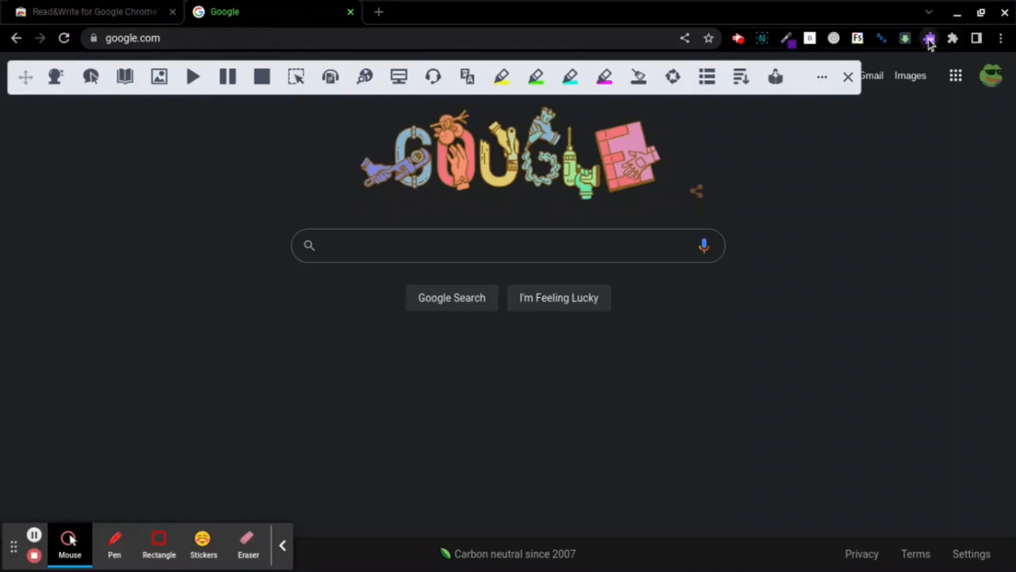
mouse_move(821, 77)
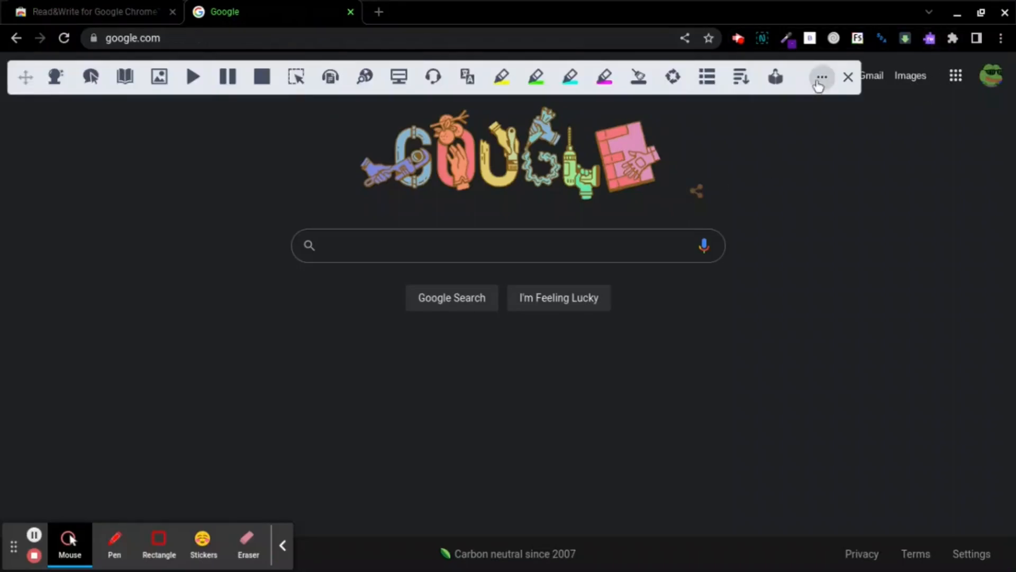
click(820, 76)
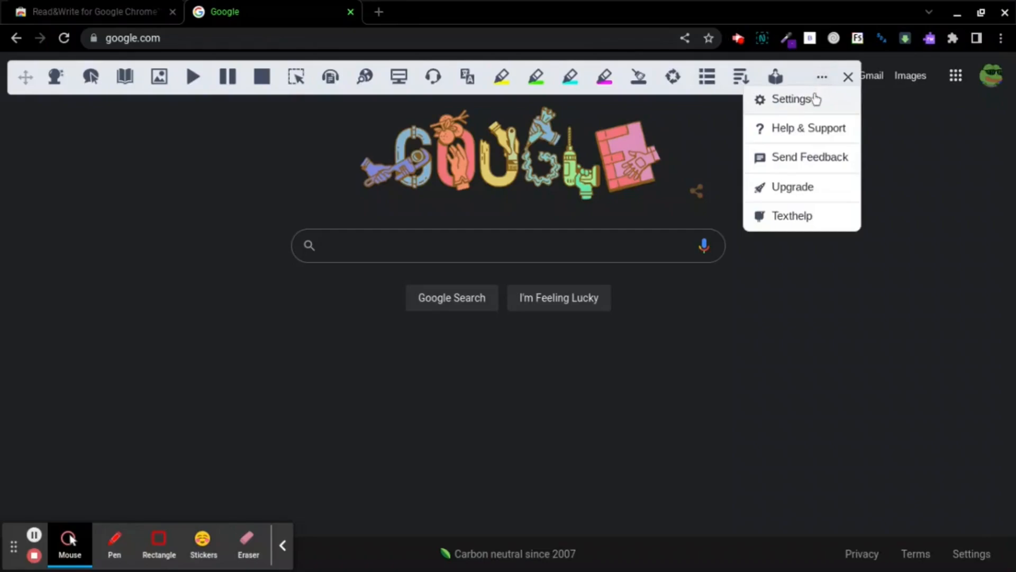
click(790, 99)
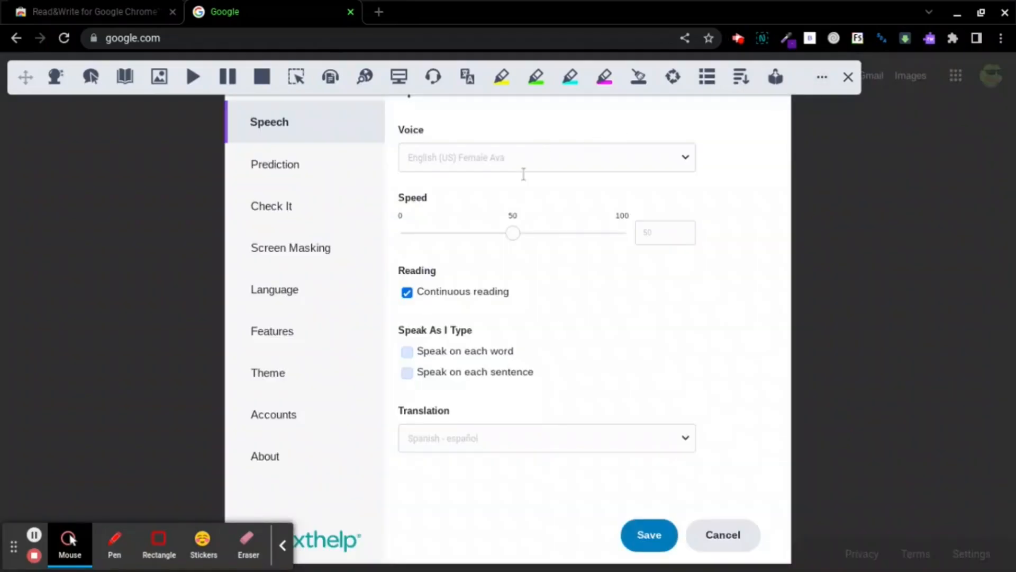
click(275, 413)
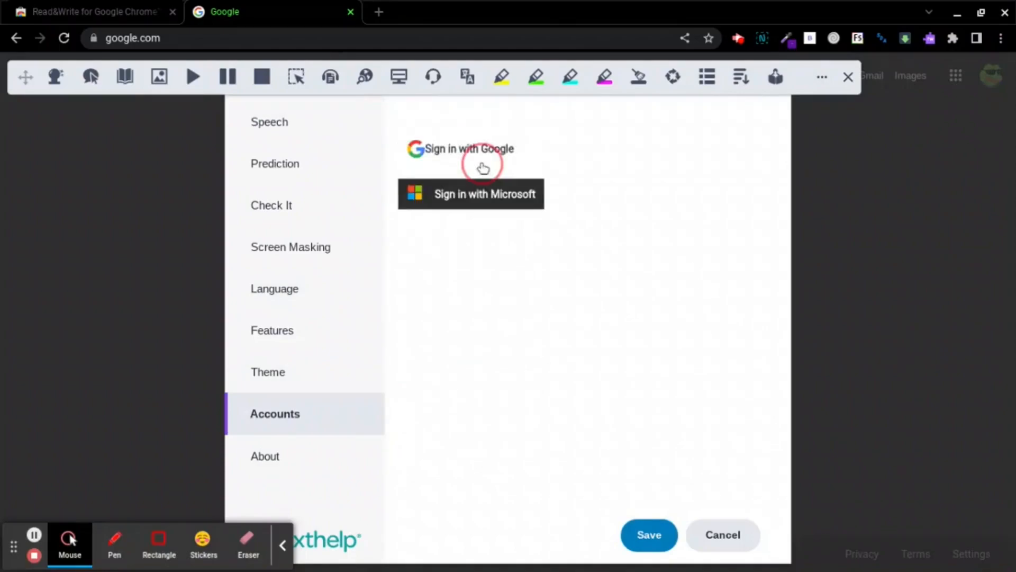
click(471, 194)
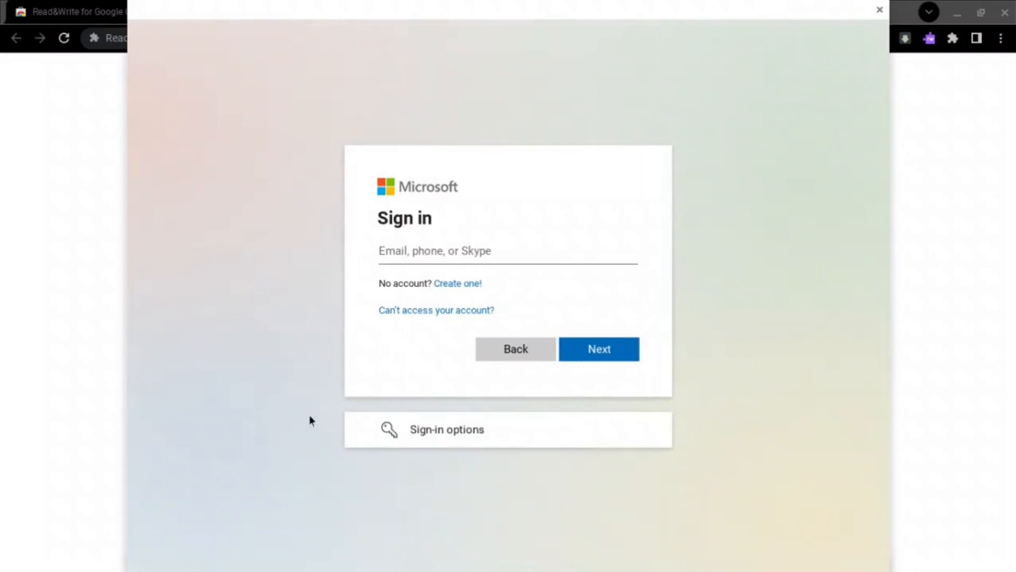
Choose Sign in with GitHub under the Microsoft sign-in options.
click(447, 429)
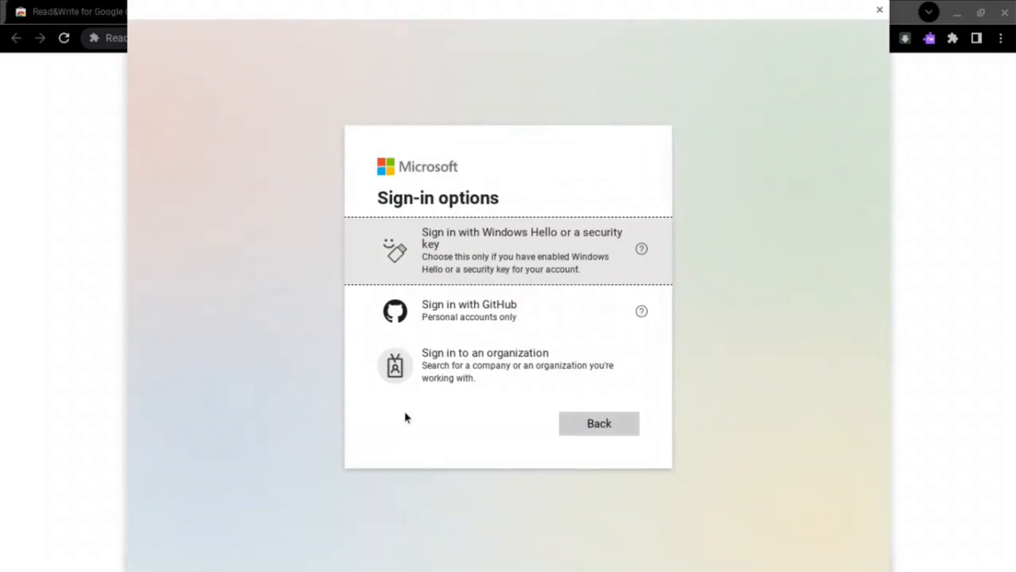
click(468, 310)
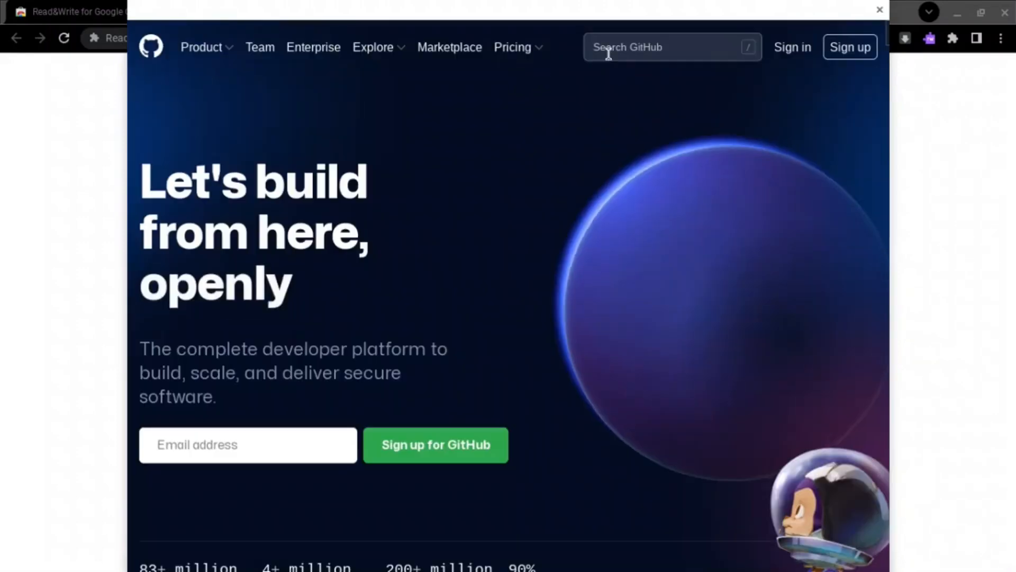
Search GitHub for 'google' and open the Google topic page.
text(google)
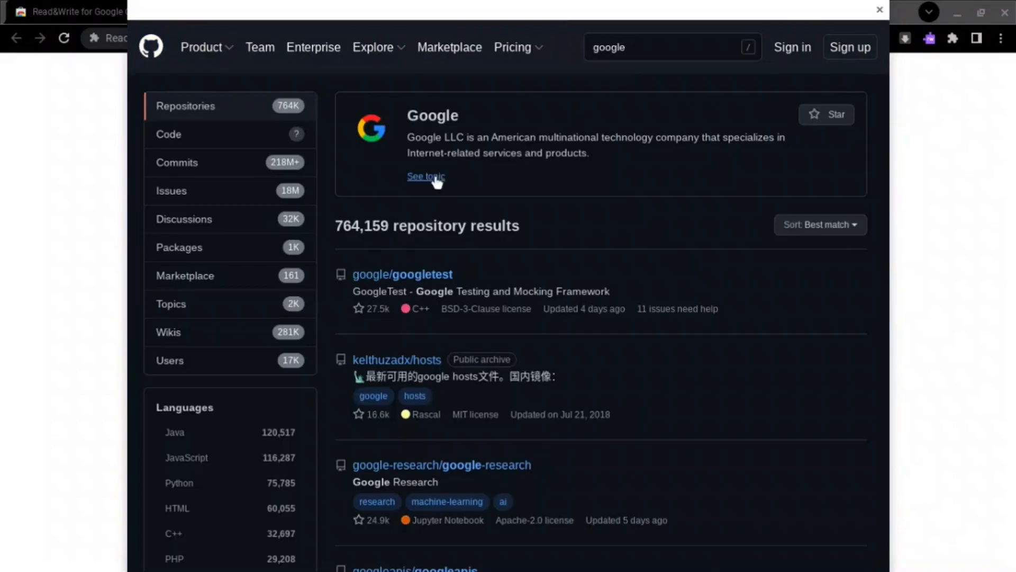
click(425, 176)
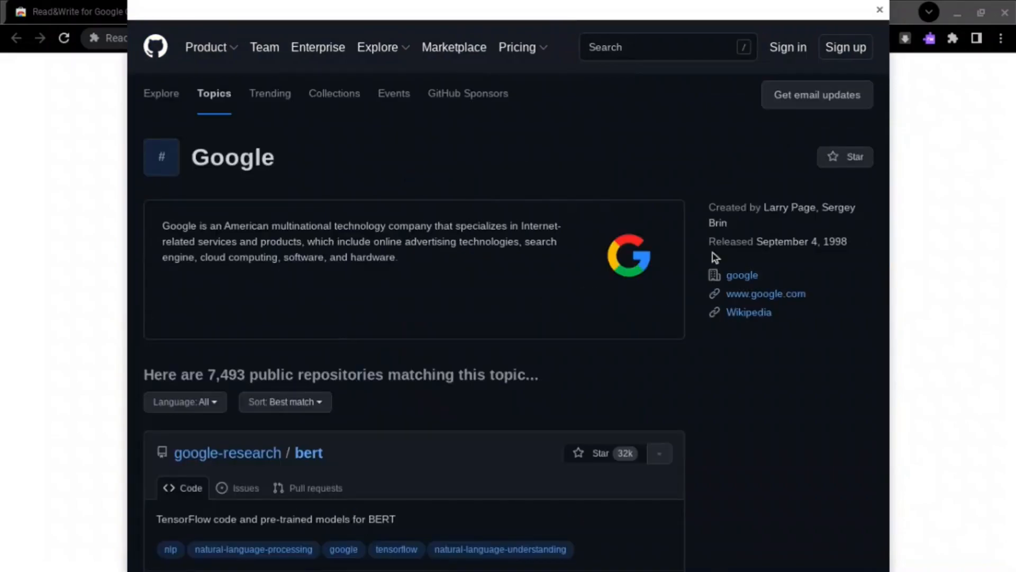
click(765, 293)
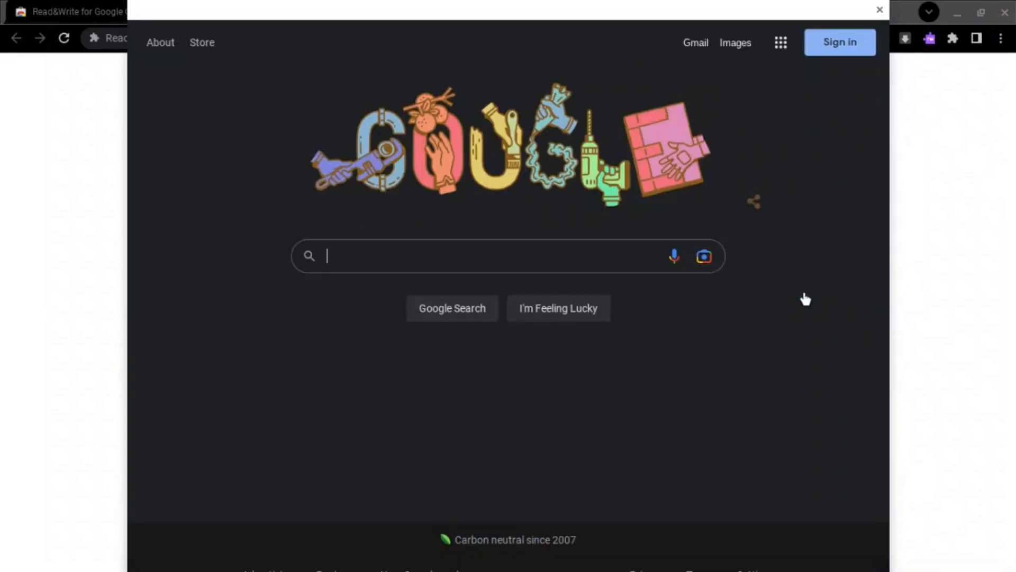
mouse_move(507, 280)
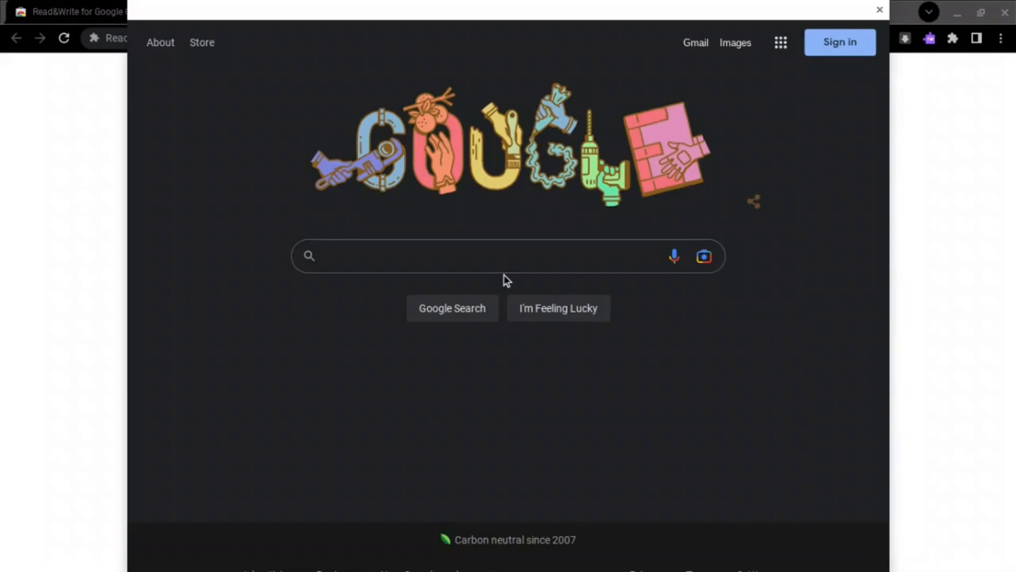
text(discord)
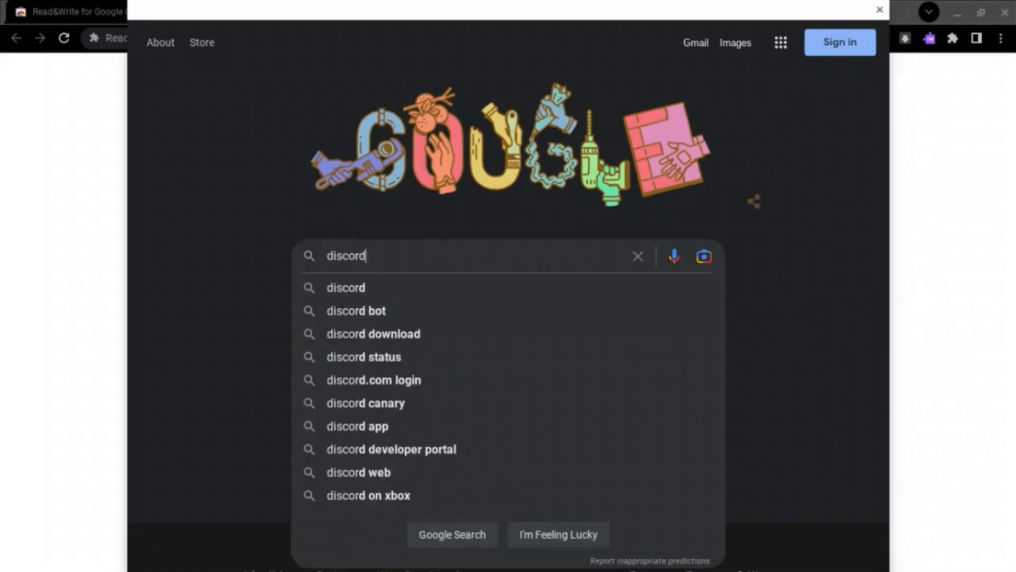
key(Return)
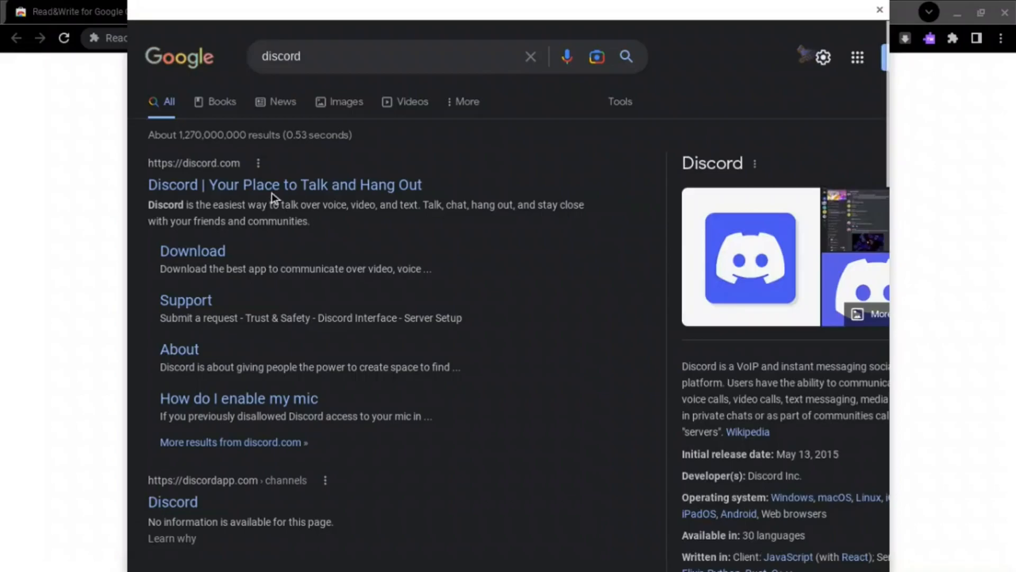
Open the 'Discord | Your Place to Talk and Hang Out' search result.
click(284, 184)
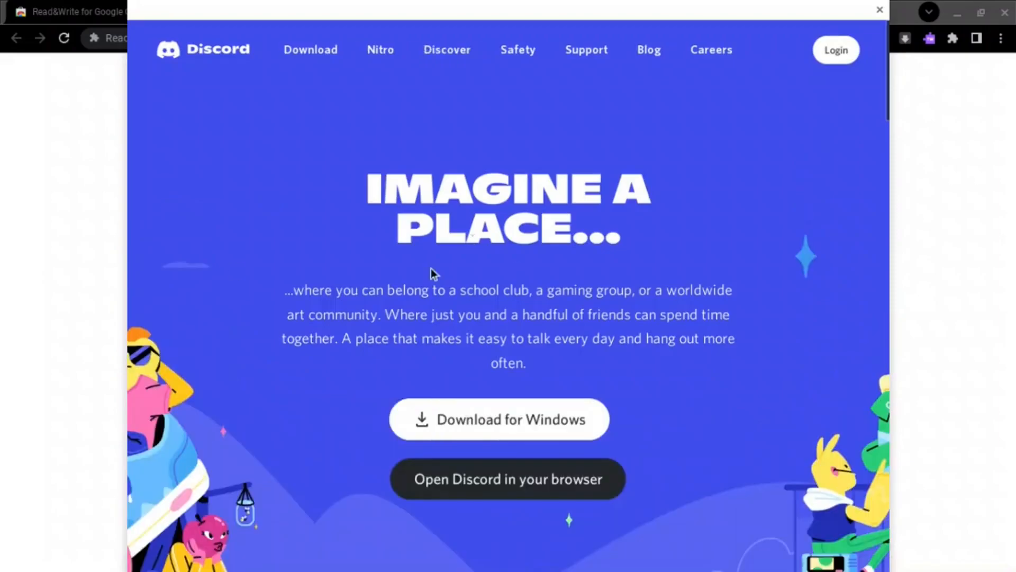
mouse_move(467, 251)
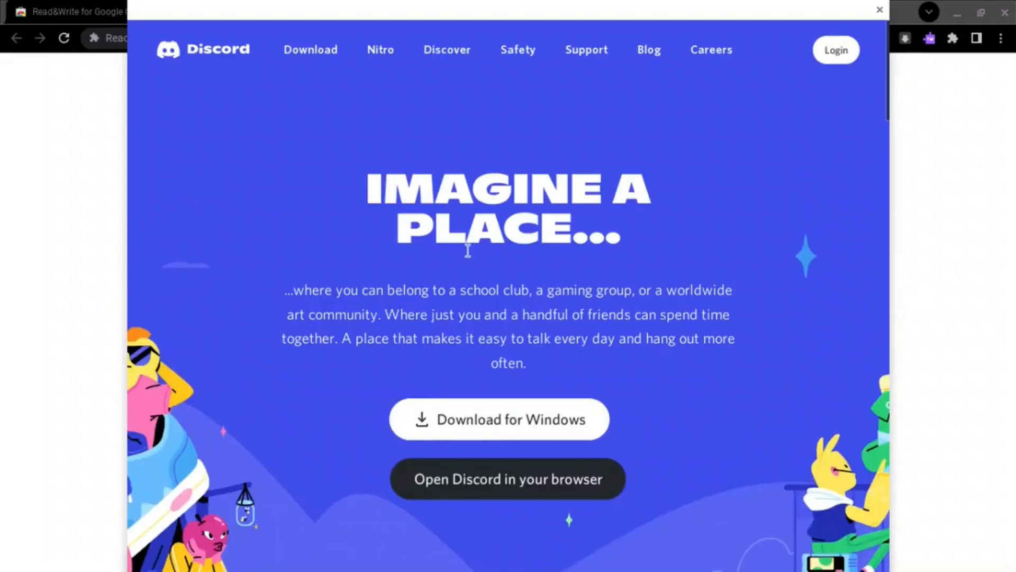